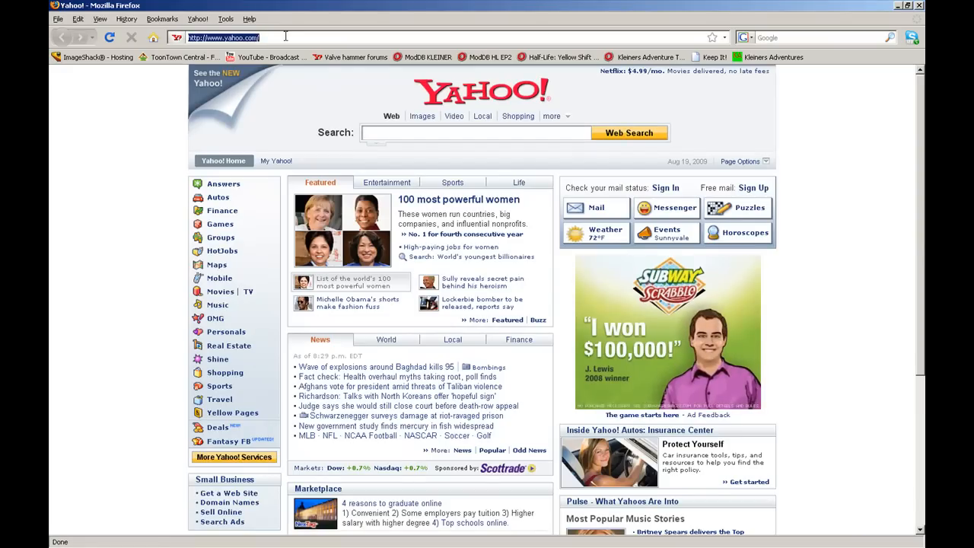
{"action": "type", "text": "www.amxmodx.org/"}
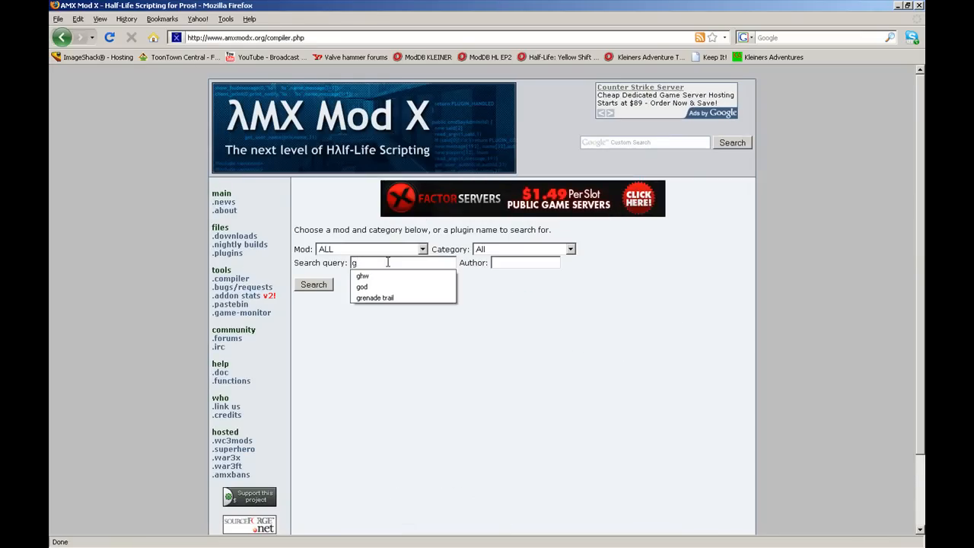
{"action": "left_click", "coordinate": [374, 297]}
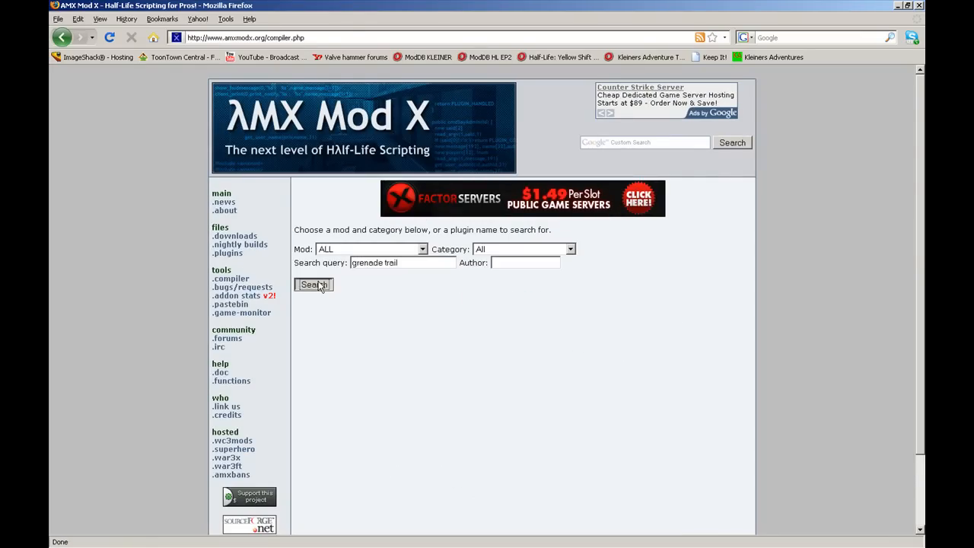
{"action": "left_click", "coordinate": [312, 284]}
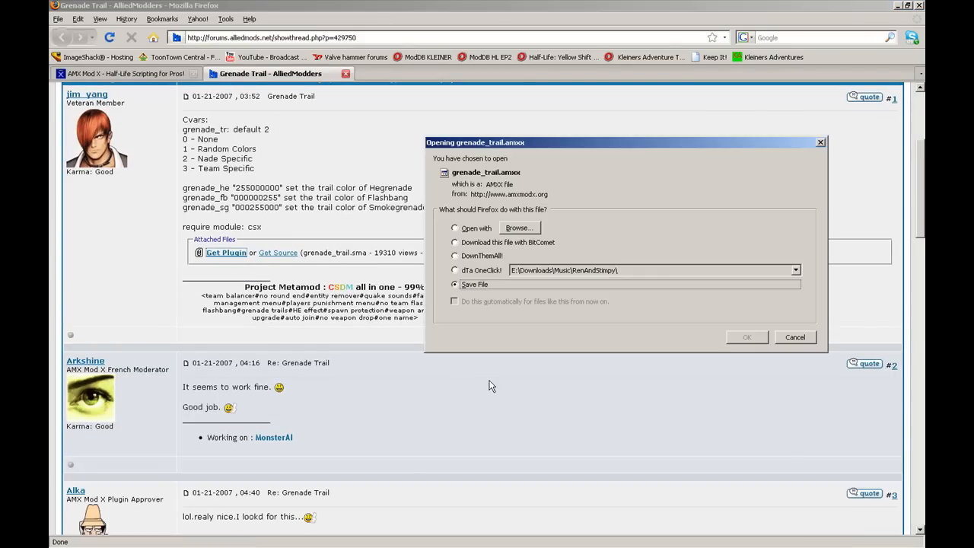
Step: Save grenade_trail.amxx into the My Documents folder
{"action": "left_click", "coordinate": [746, 337]}
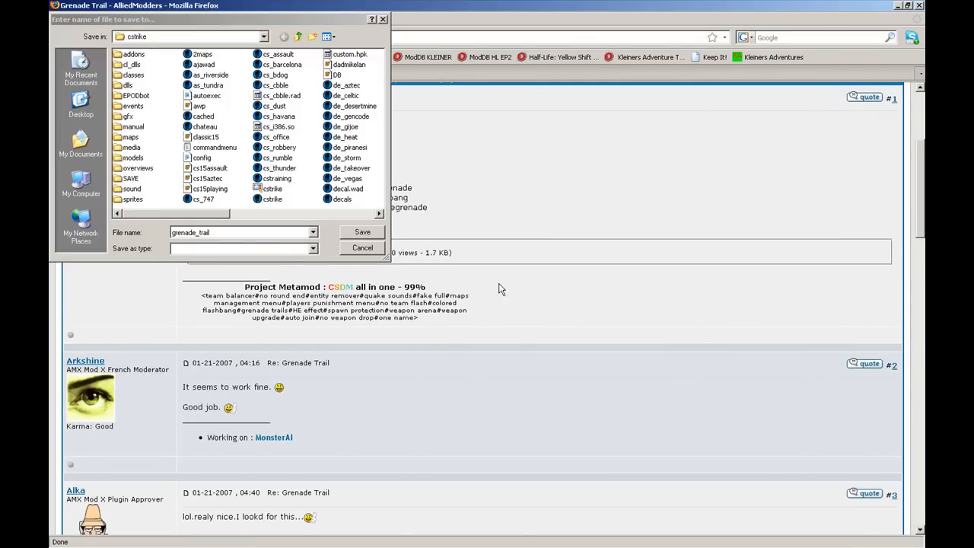
{"action": "left_click", "coordinate": [81, 145]}
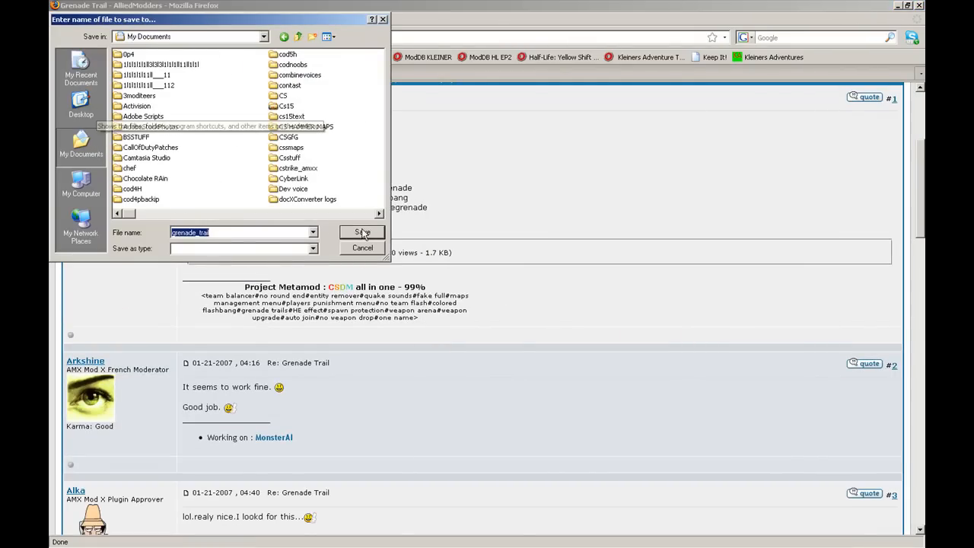
{"action": "left_click", "coordinate": [363, 232]}
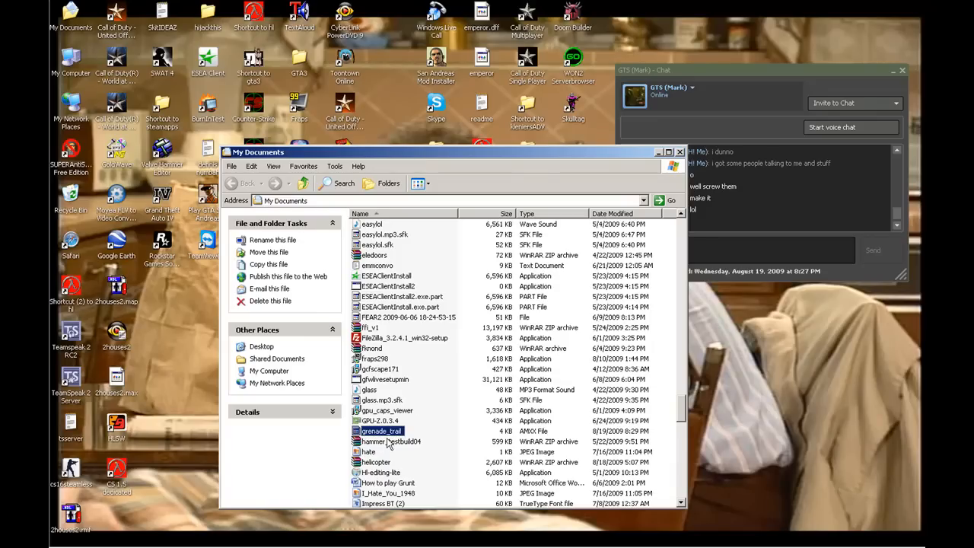
{"action": "mouse_move", "coordinate": [411, 426]}
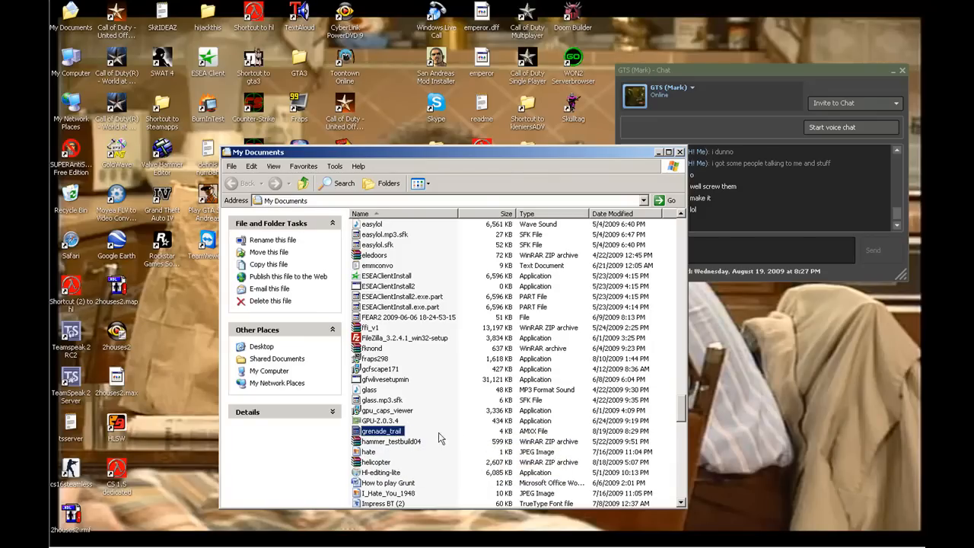
{"action": "mouse_move", "coordinate": [540, 436]}
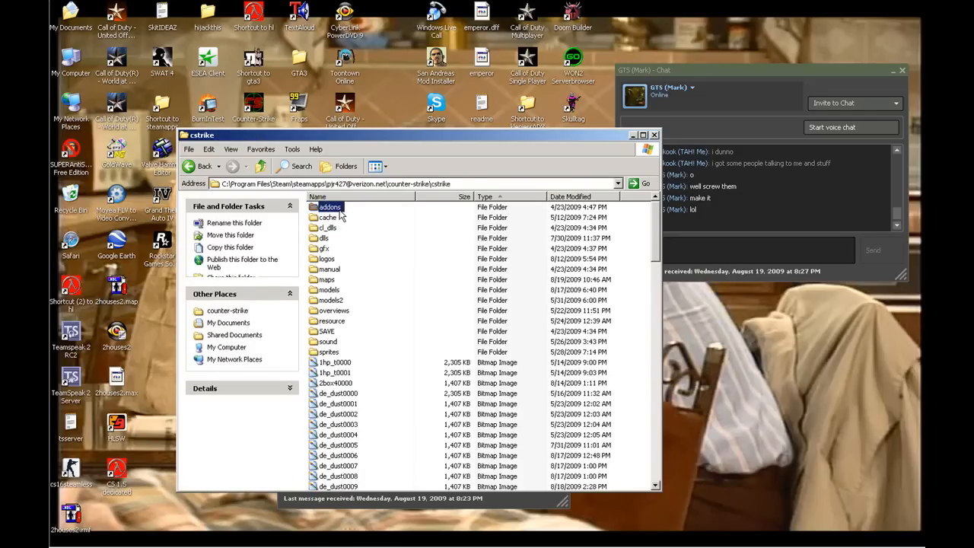
Step: Browse through the addons folder into amxmodx's plugins folder
{"action": "double_click", "coordinate": [329, 207]}
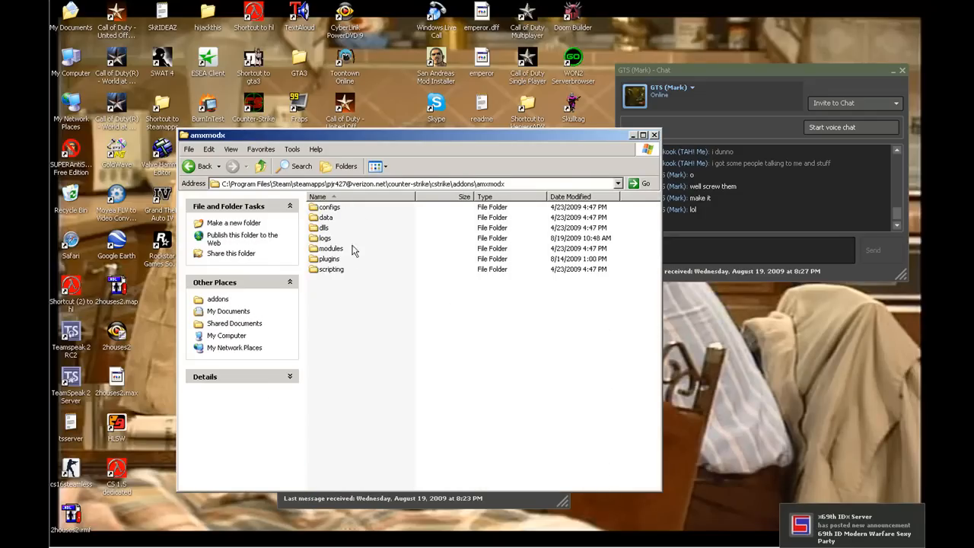
{"action": "double_click", "coordinate": [329, 259]}
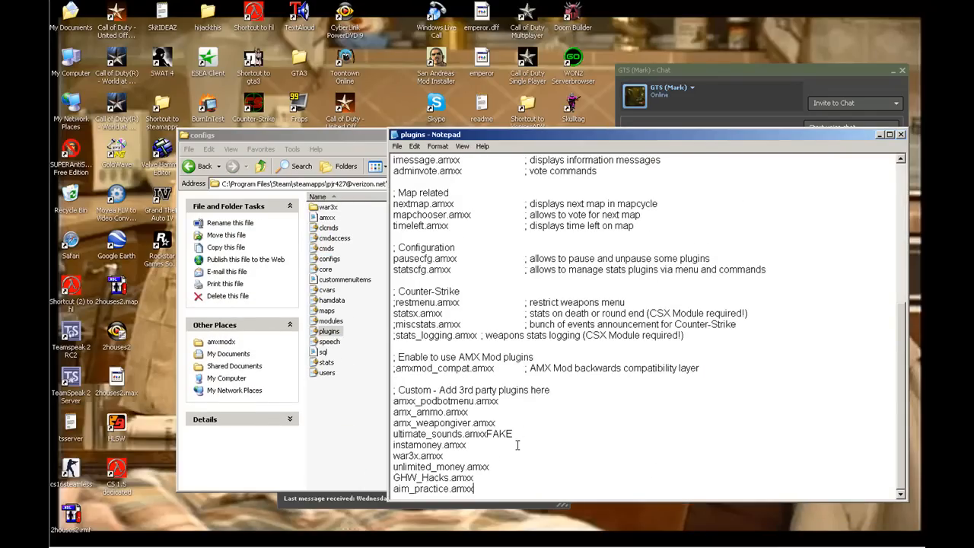
Step: Type 'grenad' as a new line under the custom plugins section
{"action": "type", "text": "grenad"}
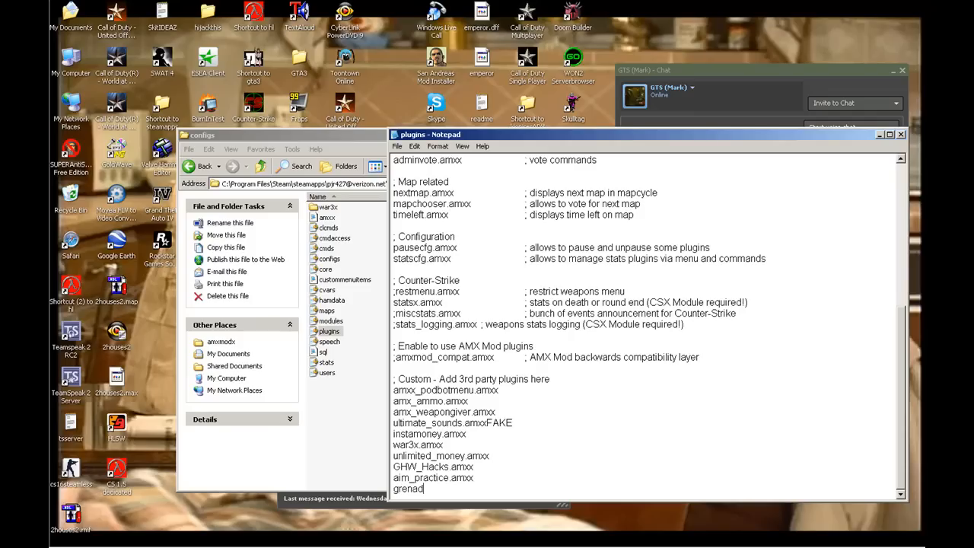